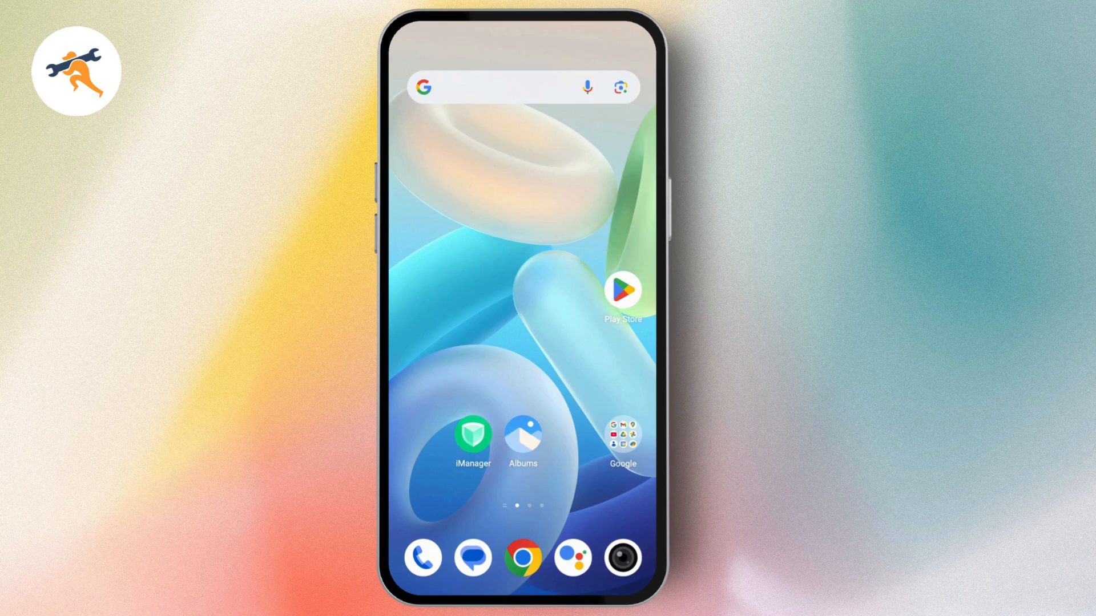
Step: Search Google for 'reddit help'
left_click(514, 87)
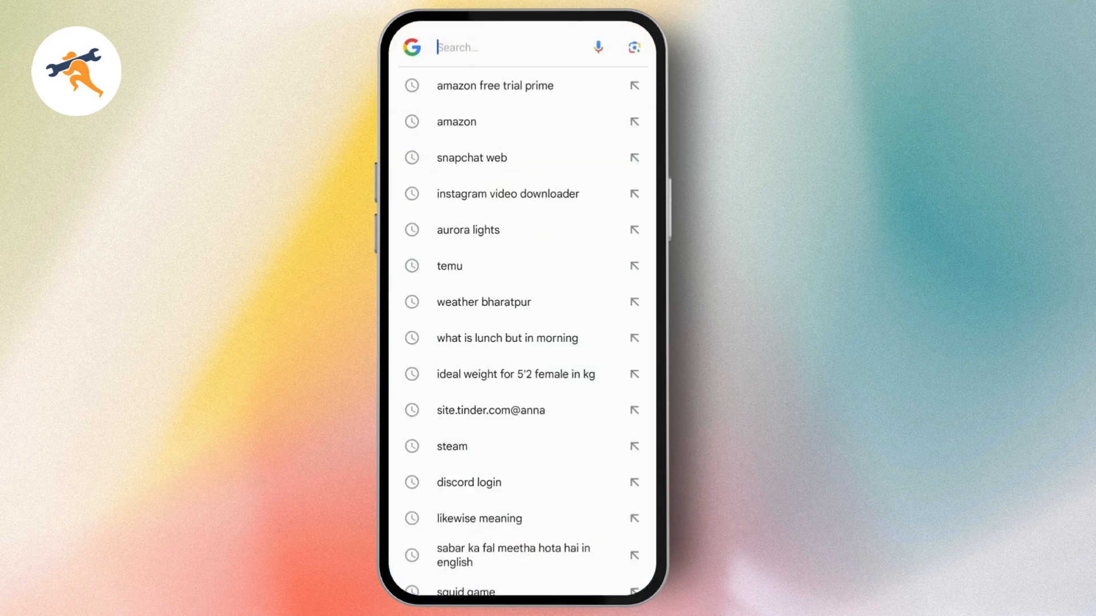
type("reddit help")
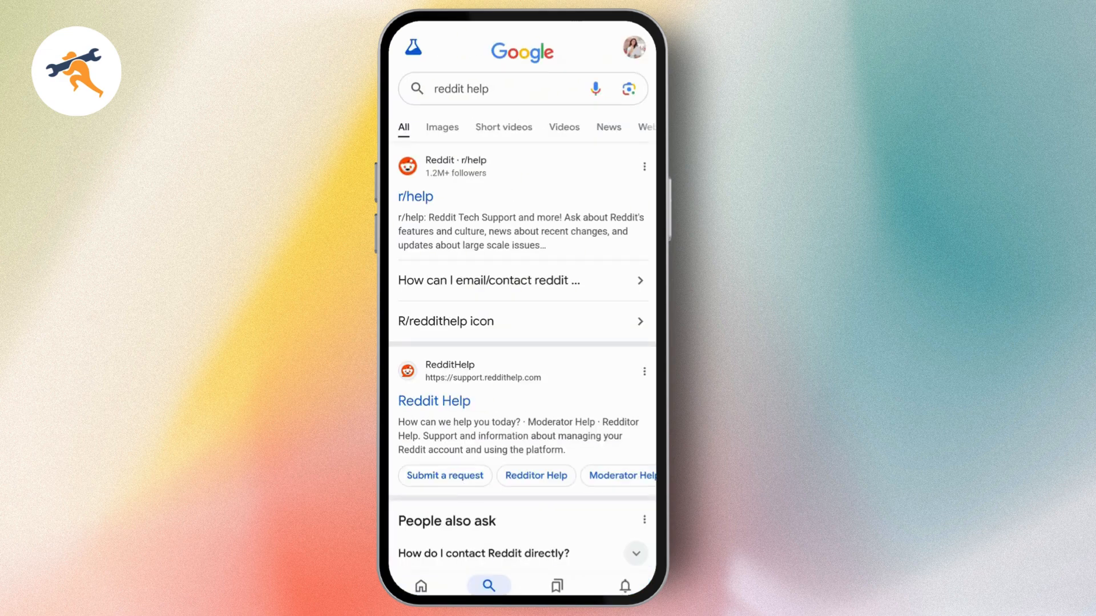
Step: Open the r/help community and go through its menu's Resources to Reddit Help
left_click(415, 197)
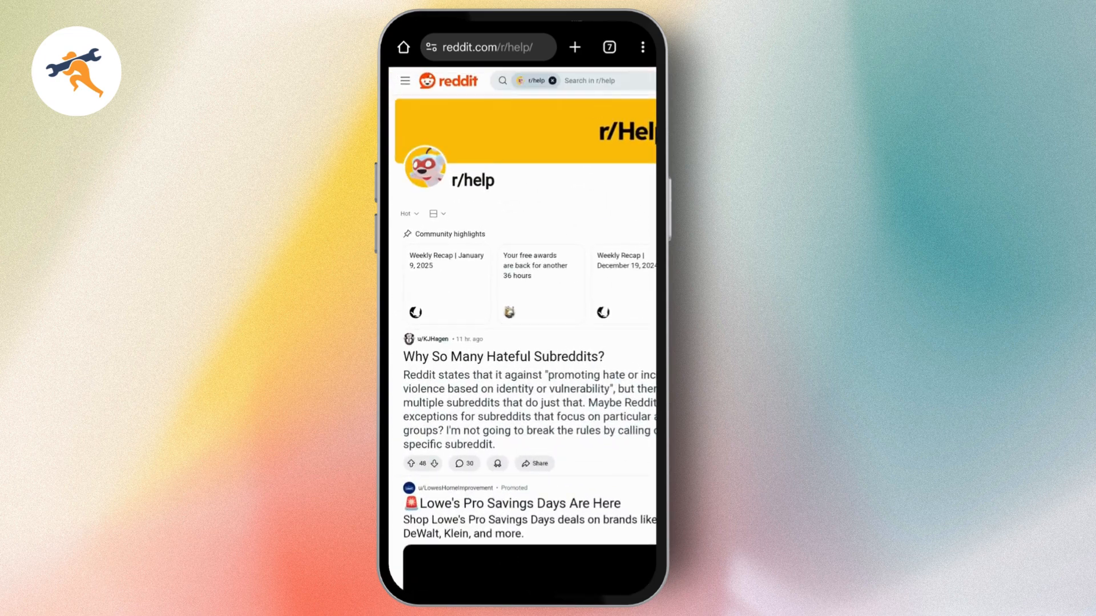
left_click(405, 80)
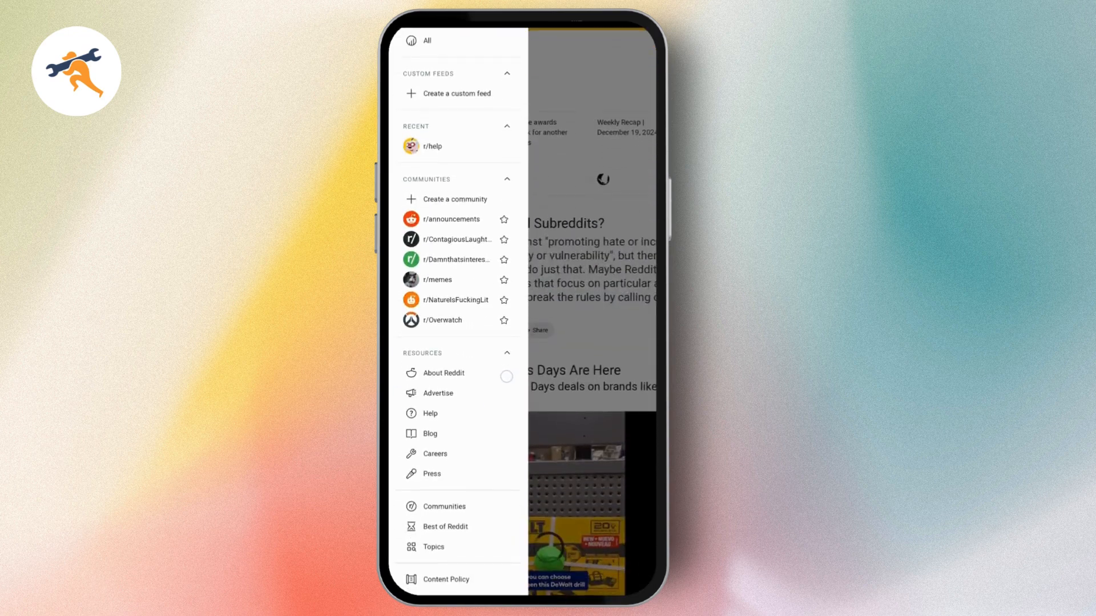
scroll("down", 3)
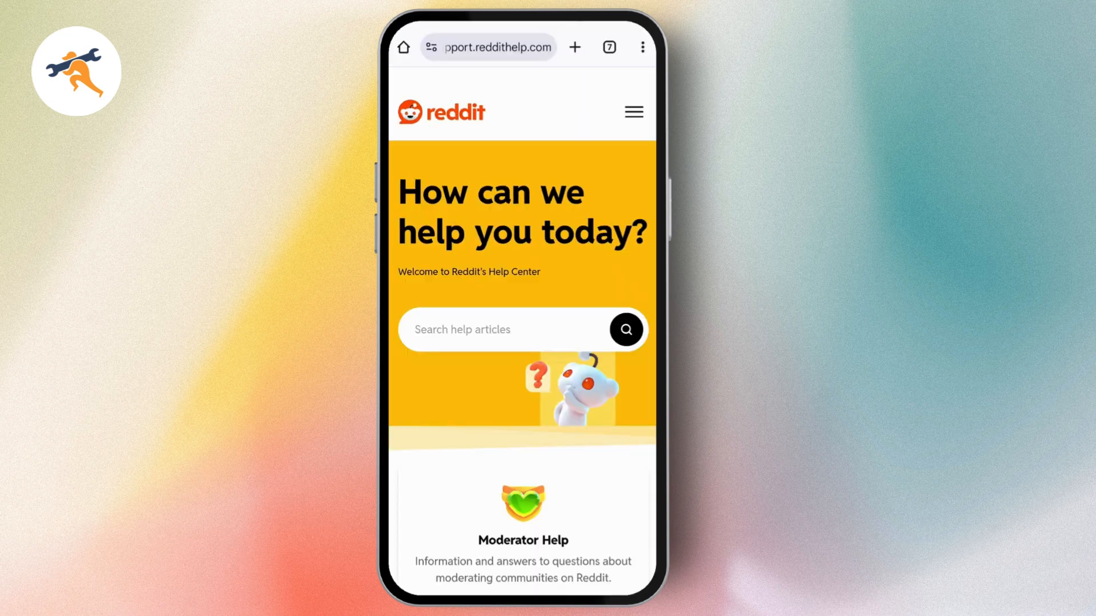
Step: Open 'Submit a request' from the Help Center menu and scroll to the bug-report option
left_click(632, 111)
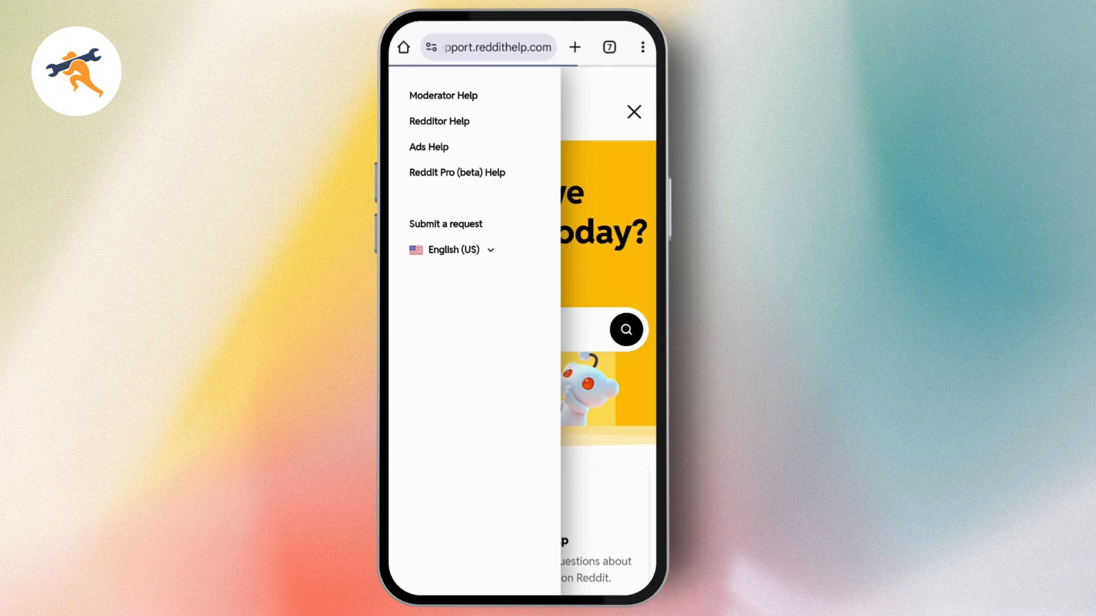
left_click(446, 223)
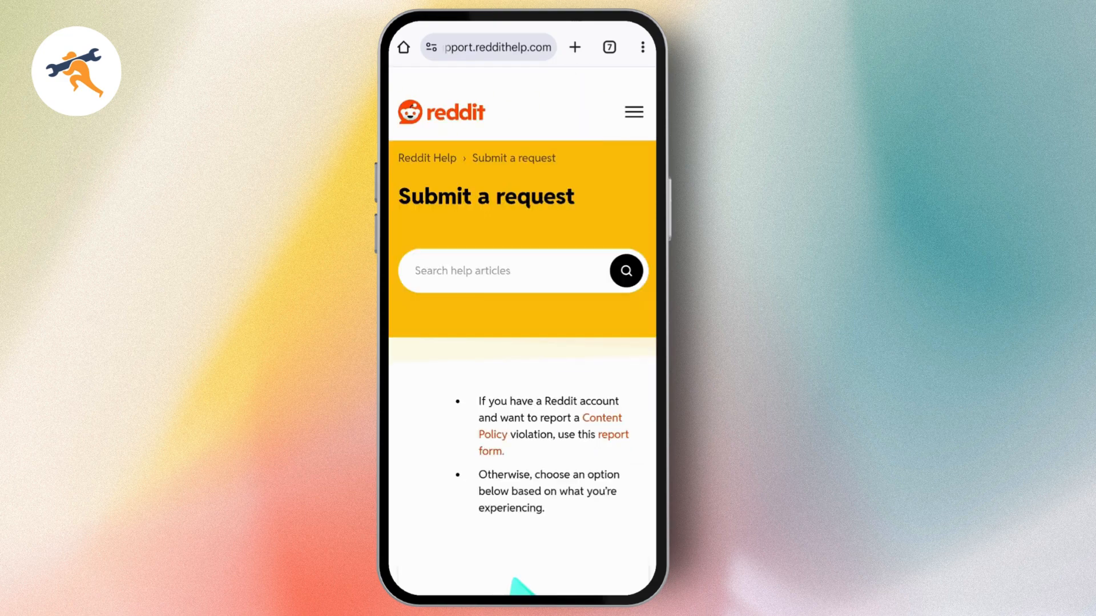
scroll("down", 3)
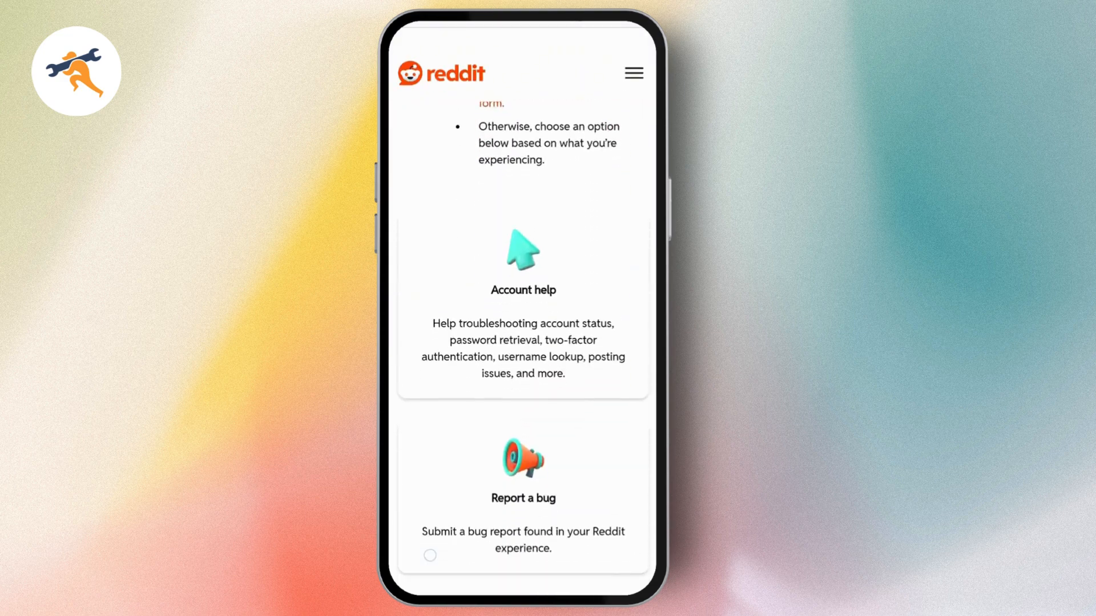
scroll("down", 3)
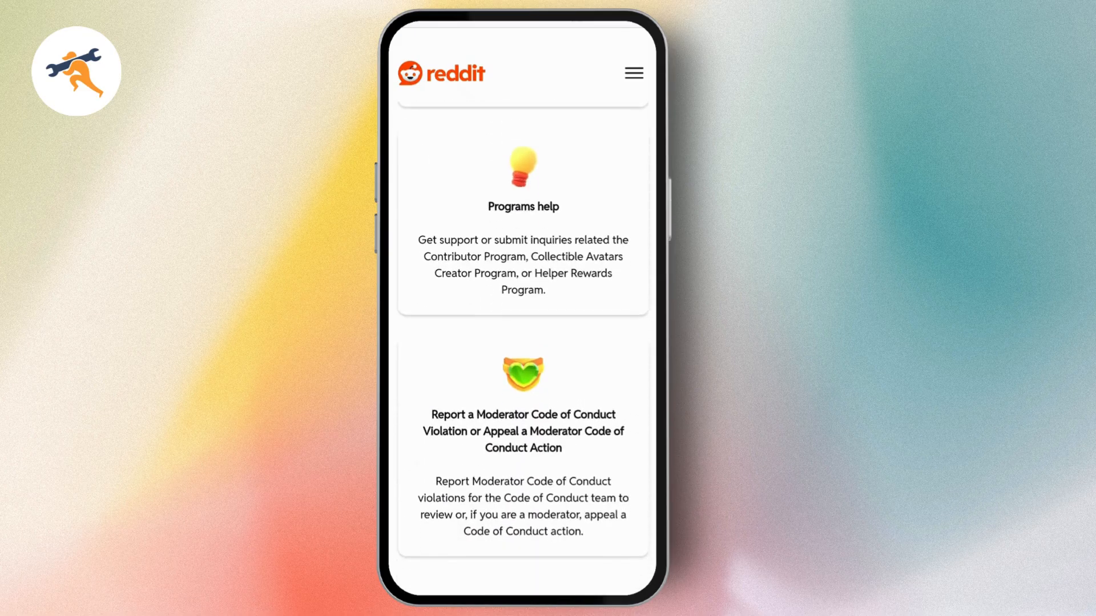
scroll("down", 3)
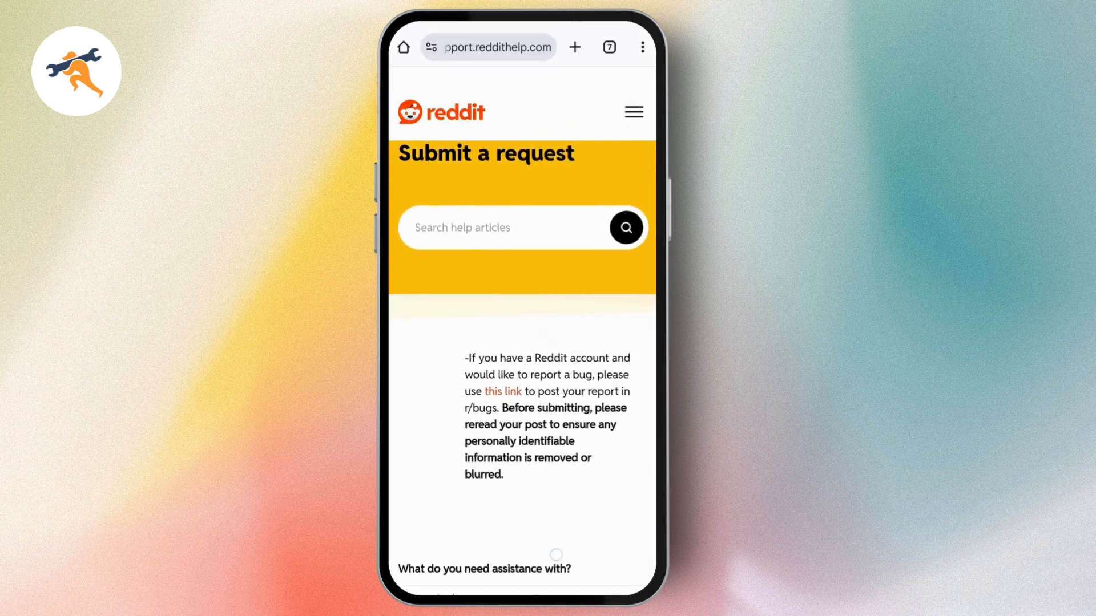
Step: Choose 'Account help' in the assistance dropdown and scroll down to the Submit button
scroll("down", 3)
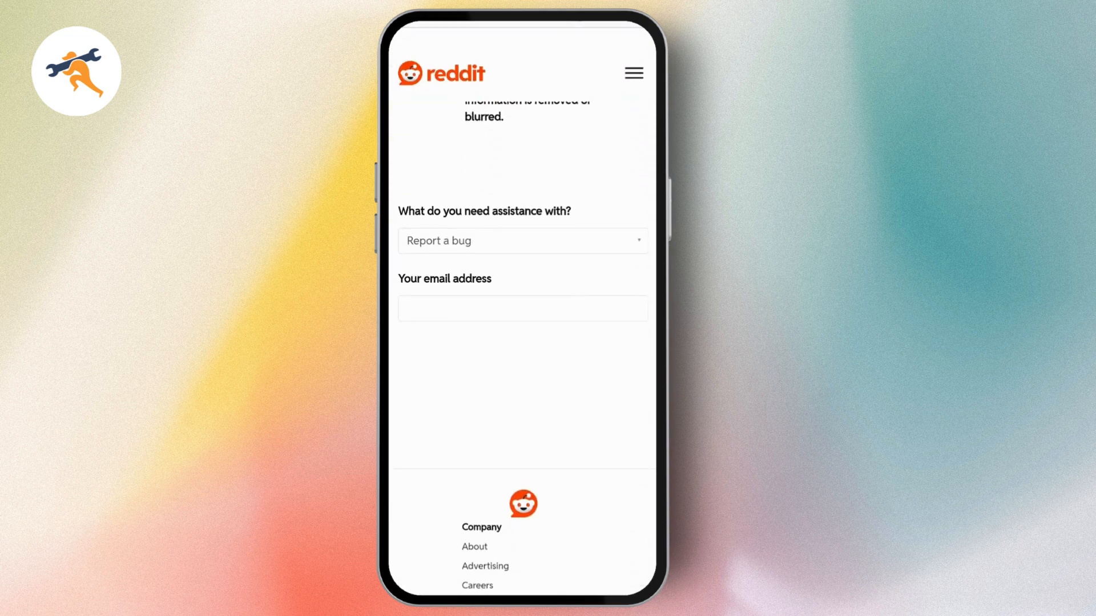
left_click(522, 240)
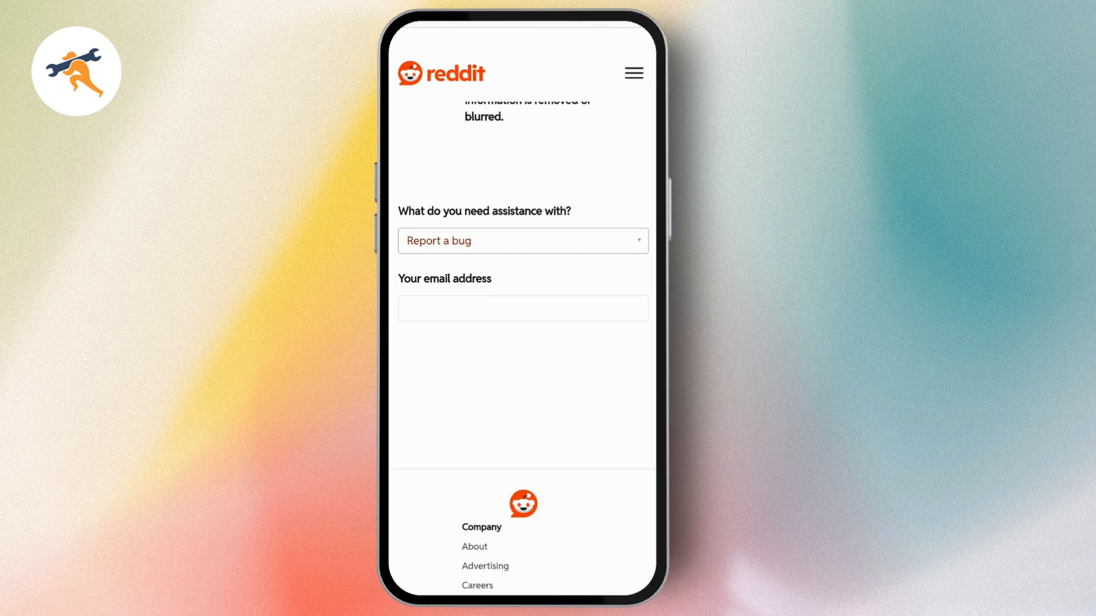
left_click(521, 241)
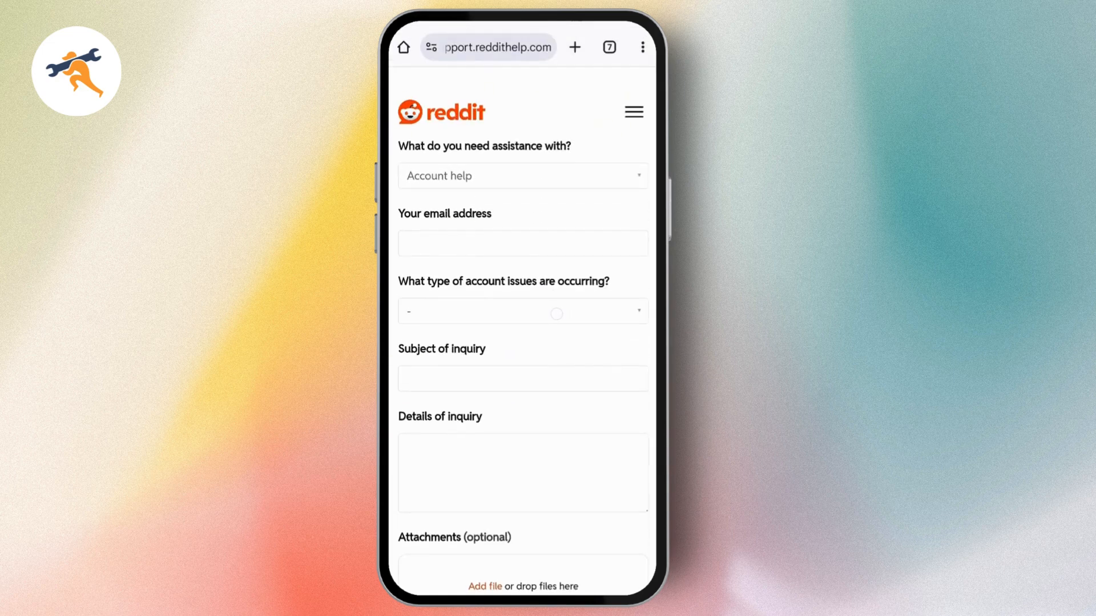
scroll("down", 3)
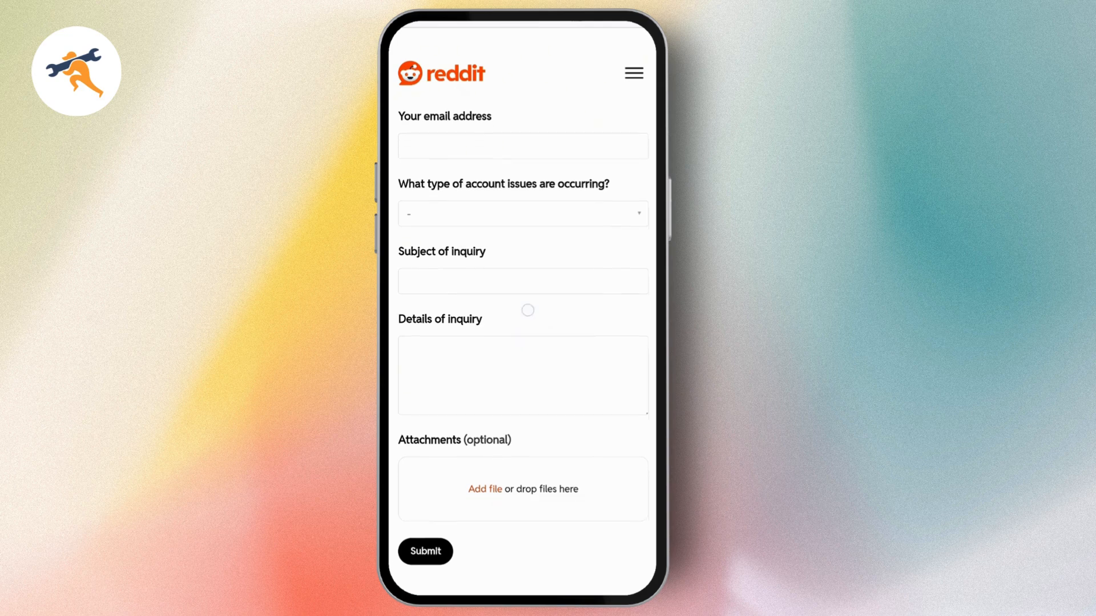
scroll("down", 3)
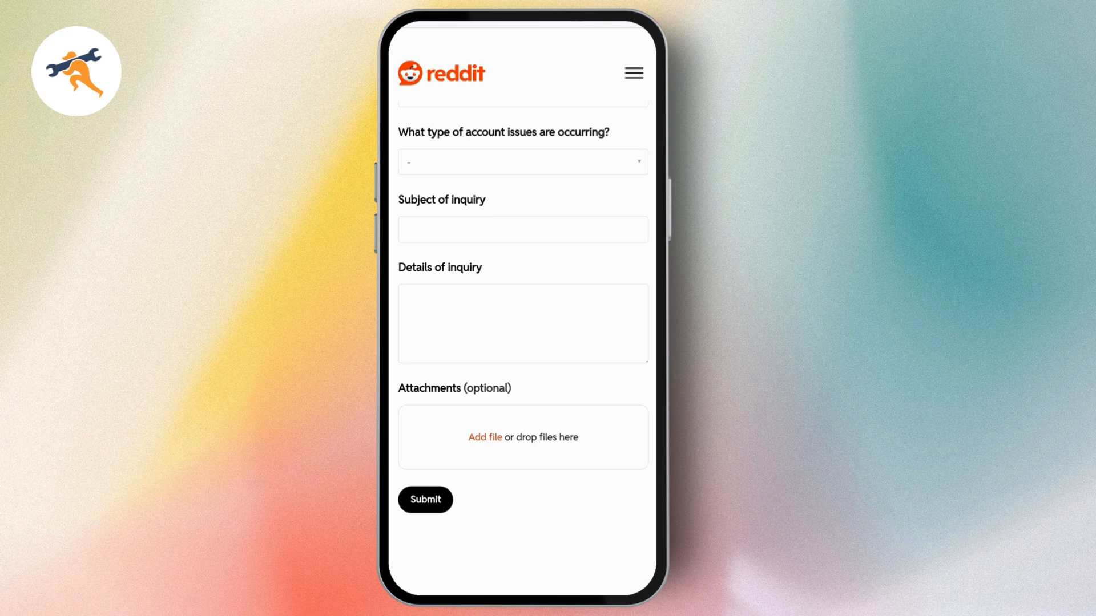